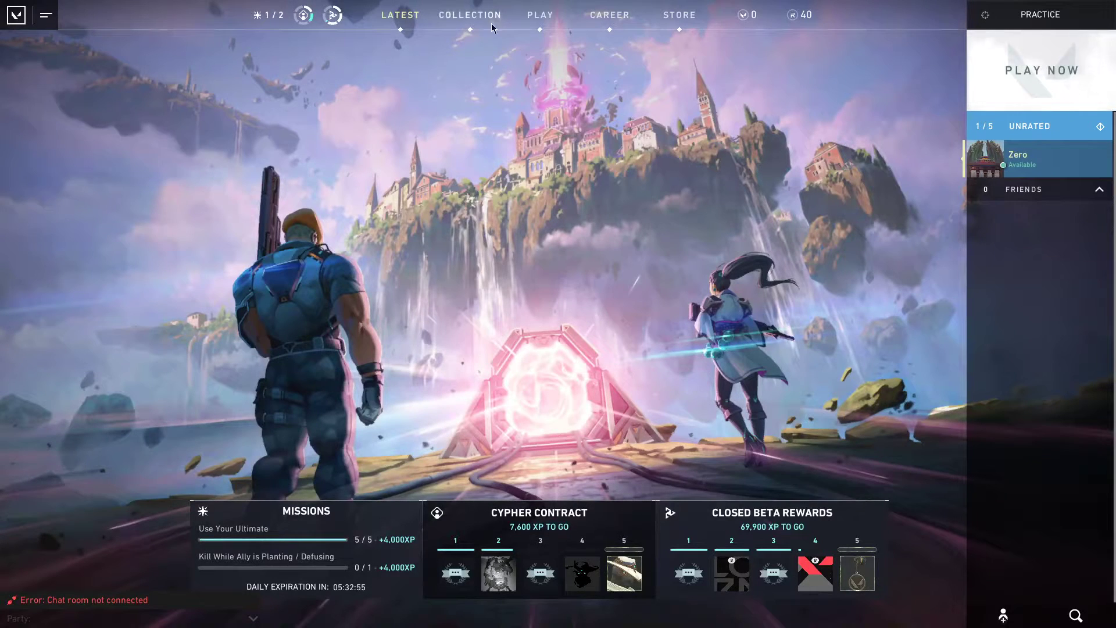
{"action": "mouse_move", "coordinate": [521, 149]}
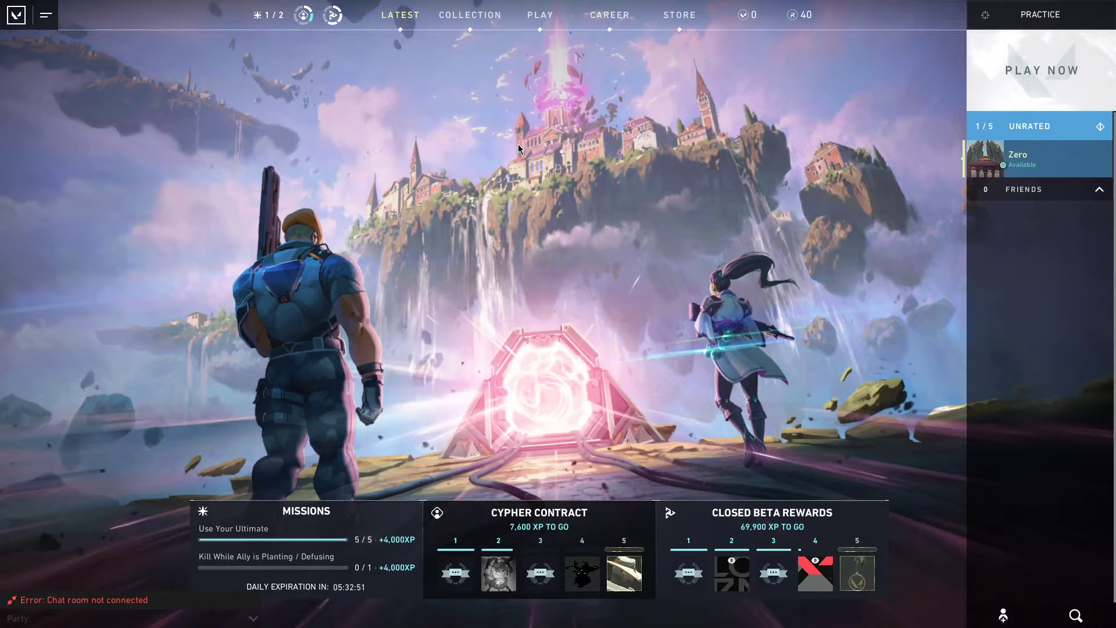
{"action": "mouse_move", "coordinate": [417, 85]}
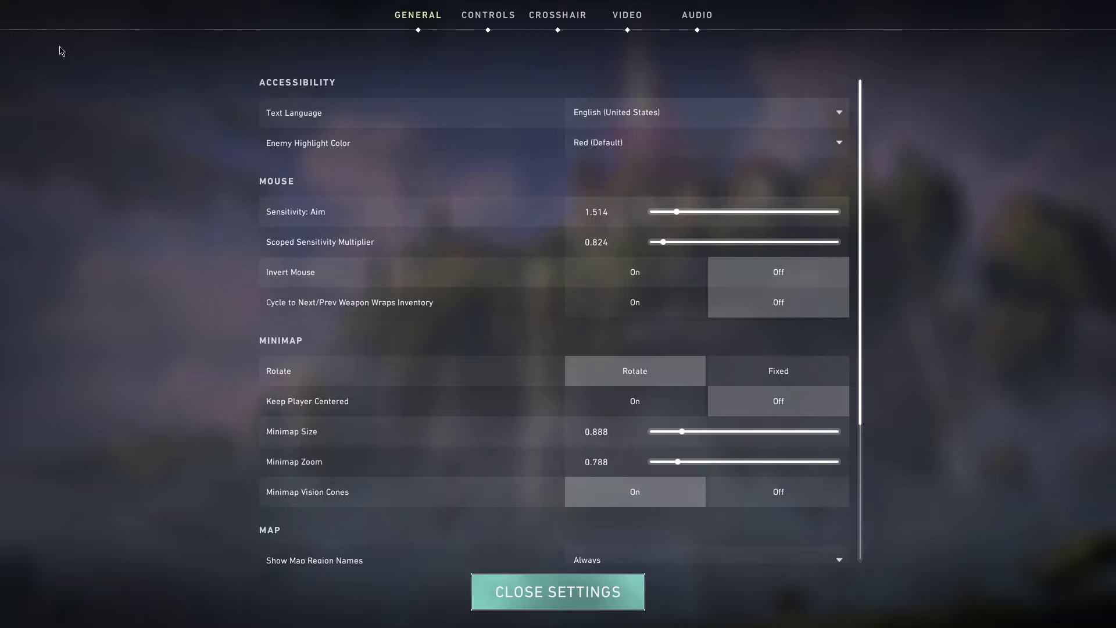
- On the Video tab, set resolution to 1920x1080 and display mode to Fullscreen
{"action": "left_click", "coordinate": [627, 15]}
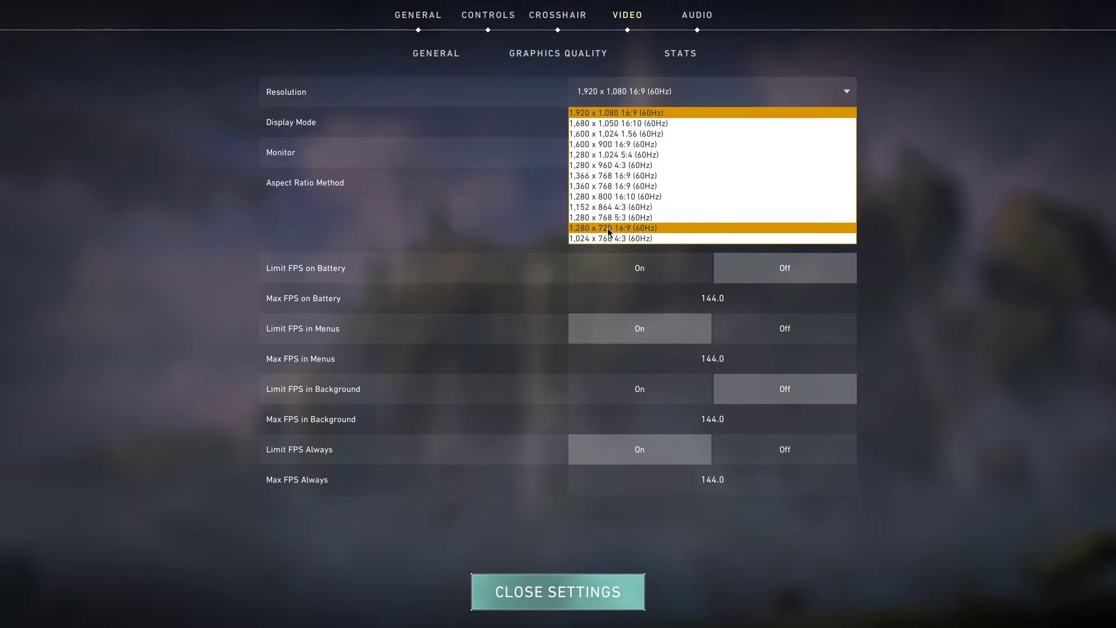
{"action": "mouse_move", "coordinate": [625, 112]}
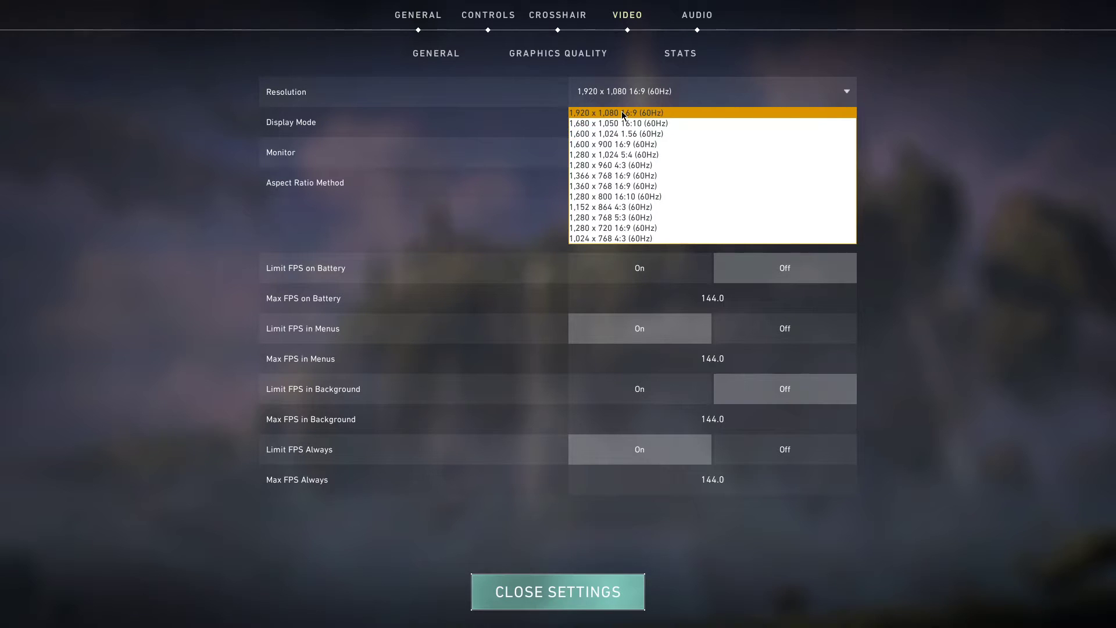
{"action": "left_click", "coordinate": [625, 112]}
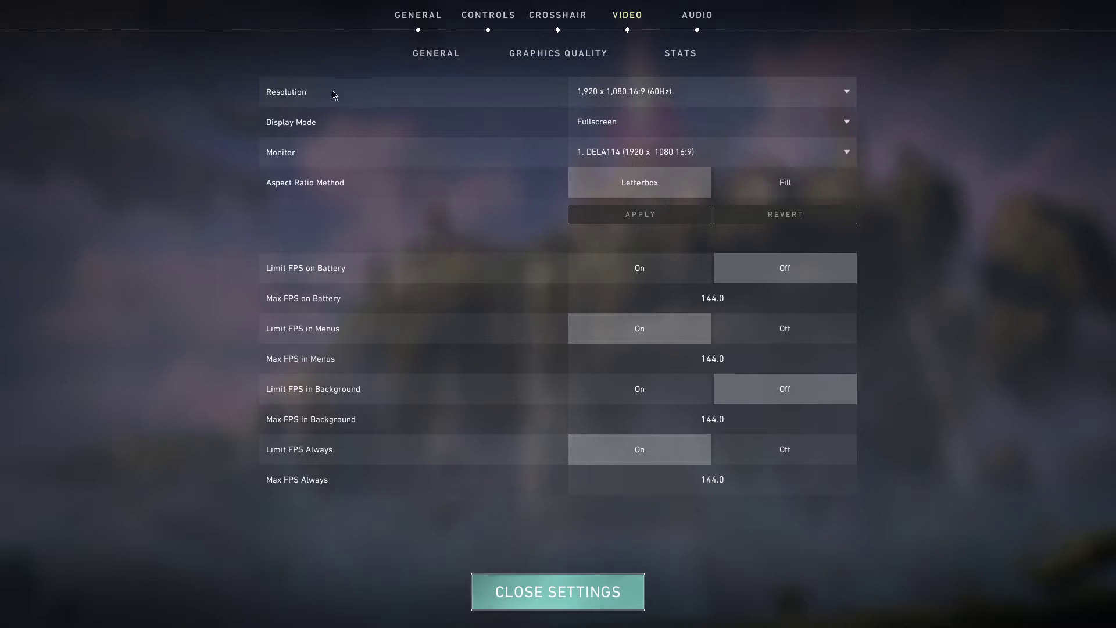
{"action": "left_click", "coordinate": [711, 121]}
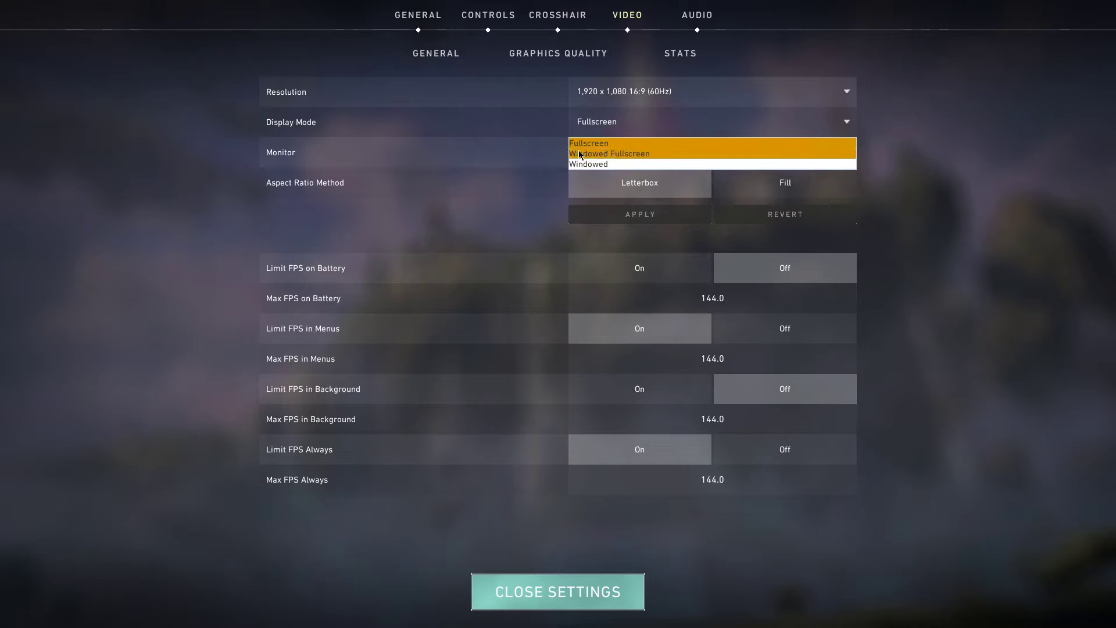
{"action": "mouse_move", "coordinate": [610, 166]}
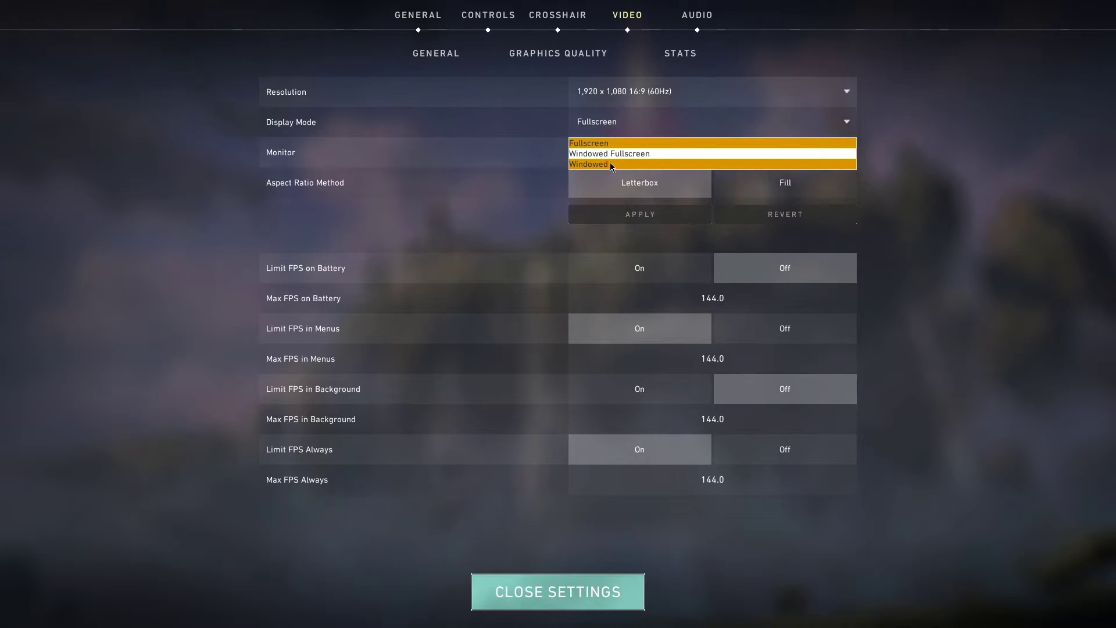
{"action": "left_click", "coordinate": [588, 143]}
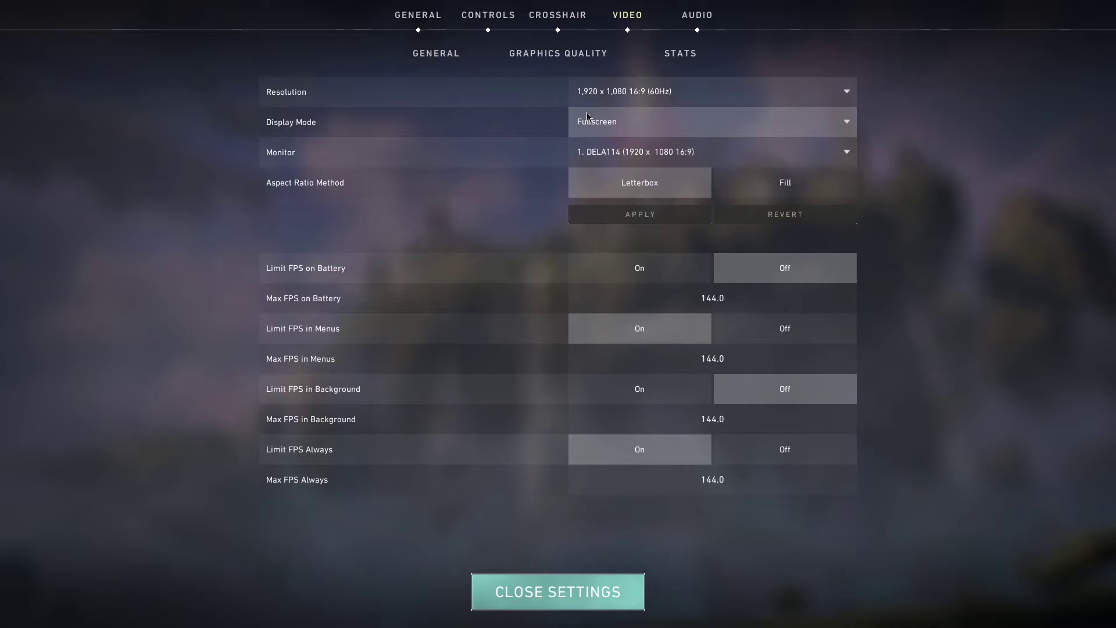
- Show the Graphics Quality sub-tab with material, texture, detail and UI quality at Low
{"action": "left_click", "coordinate": [557, 53]}
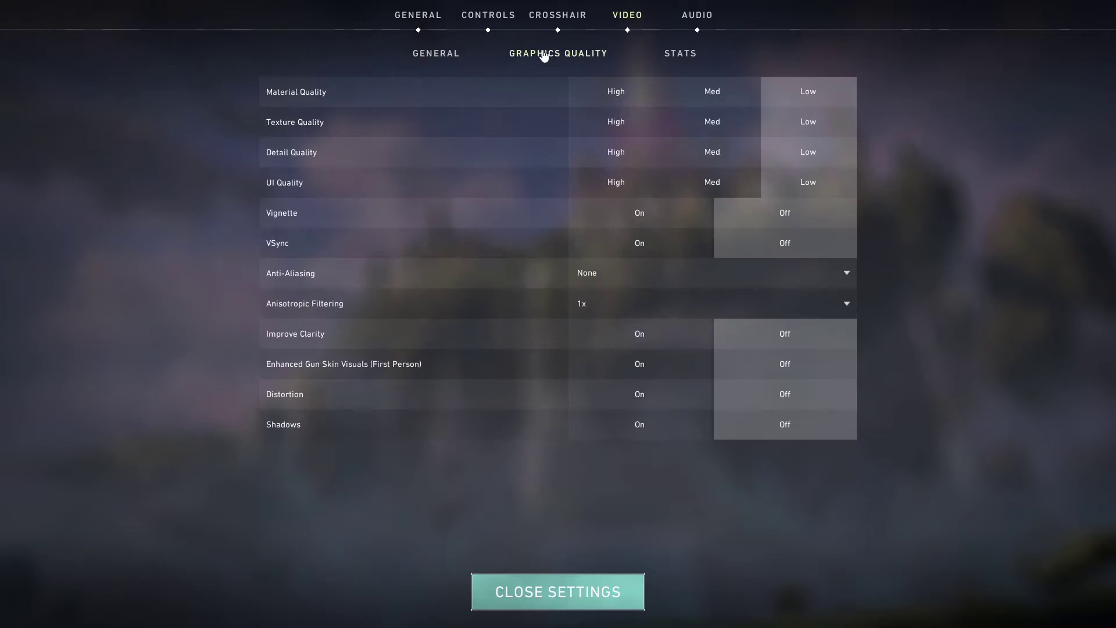
{"action": "mouse_move", "coordinate": [819, 194]}
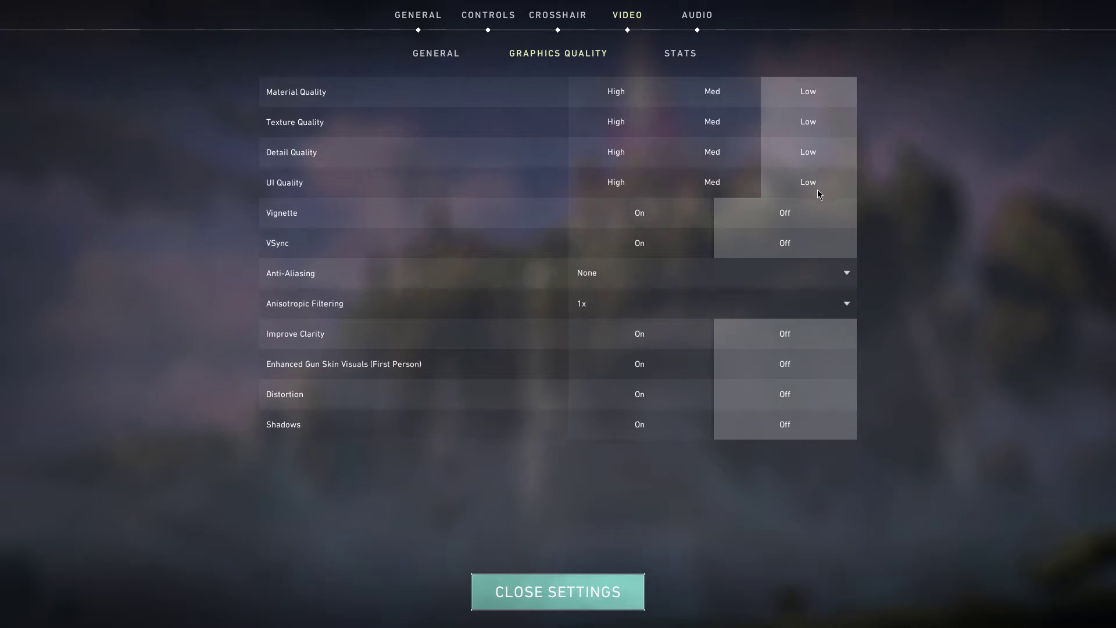
{"action": "mouse_move", "coordinate": [749, 77]}
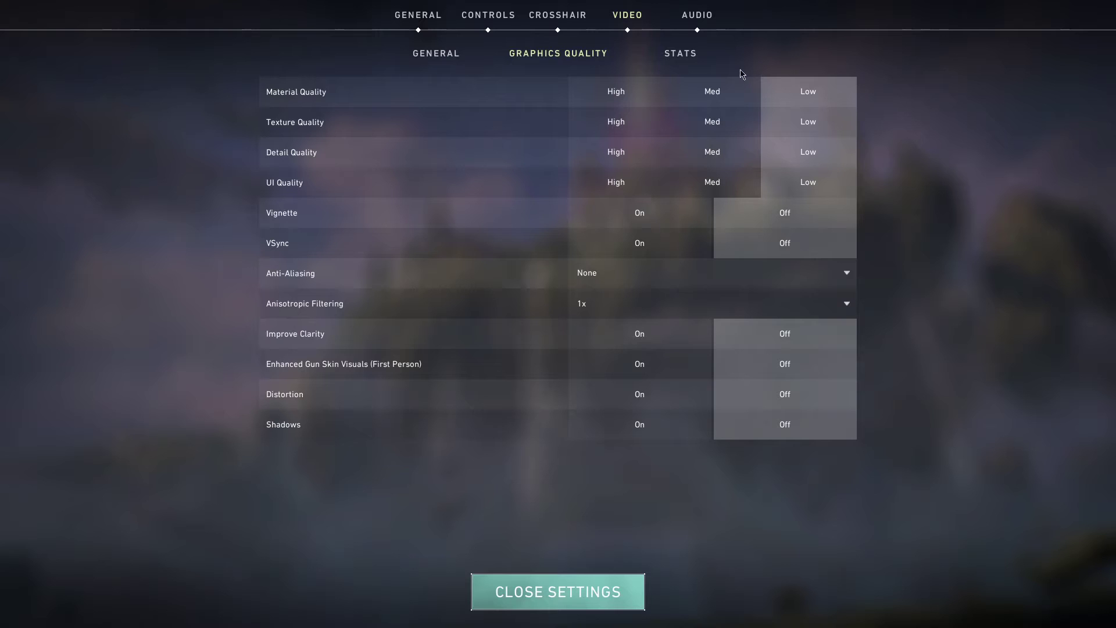
{"action": "mouse_move", "coordinate": [583, 152]}
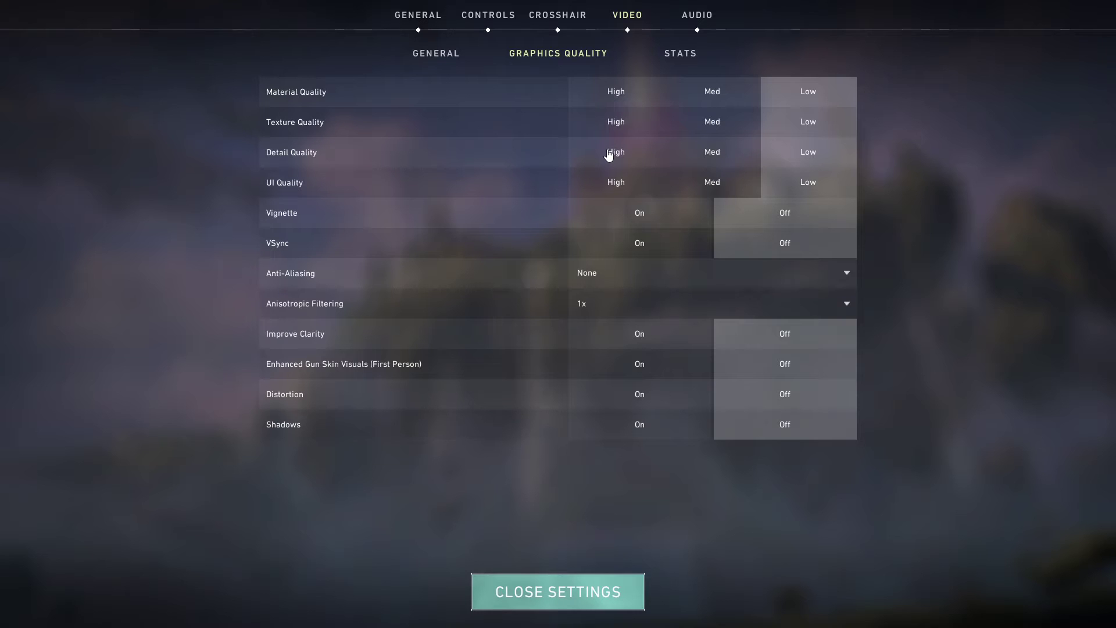
{"action": "mouse_move", "coordinate": [594, 170]}
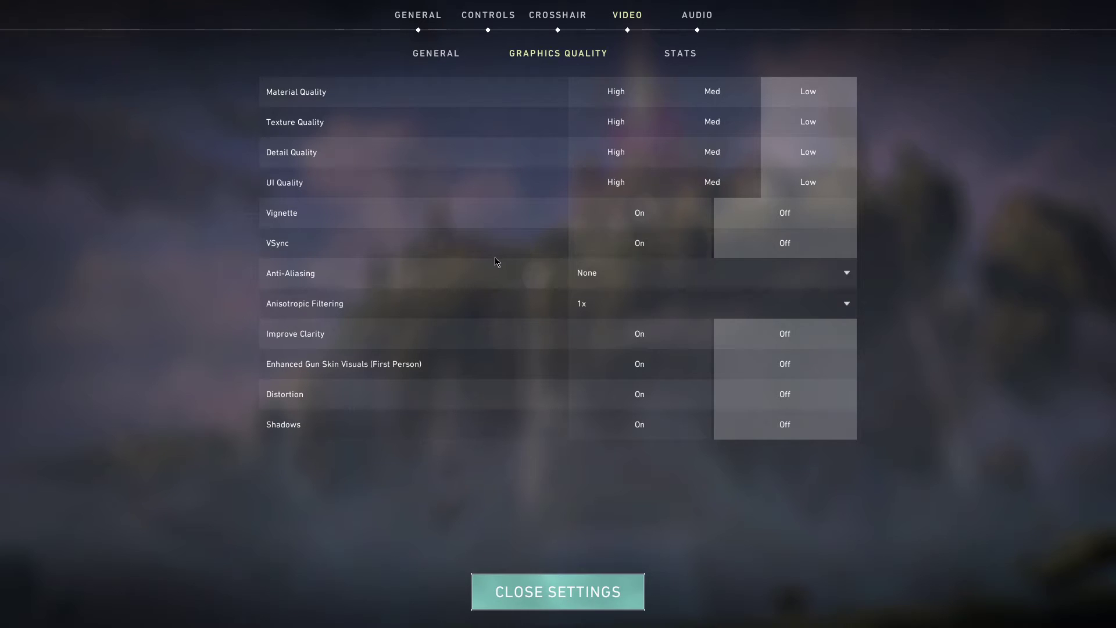
- Set anti-aliasing to None and close the settings back to the main menu
{"action": "left_click", "coordinate": [711, 273]}
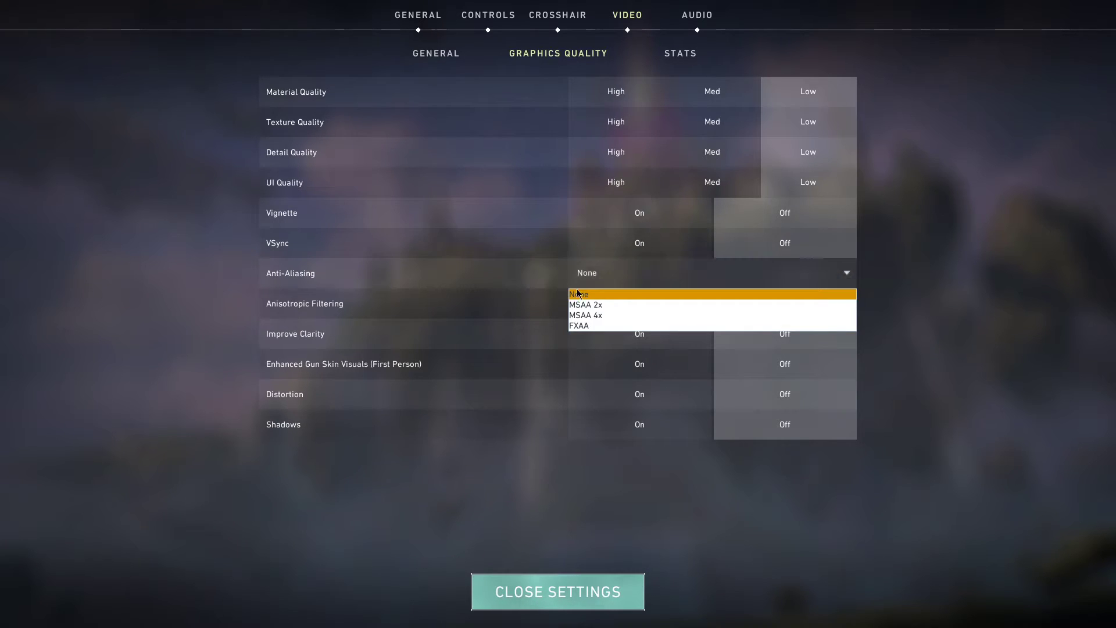
{"action": "left_click", "coordinate": [578, 294]}
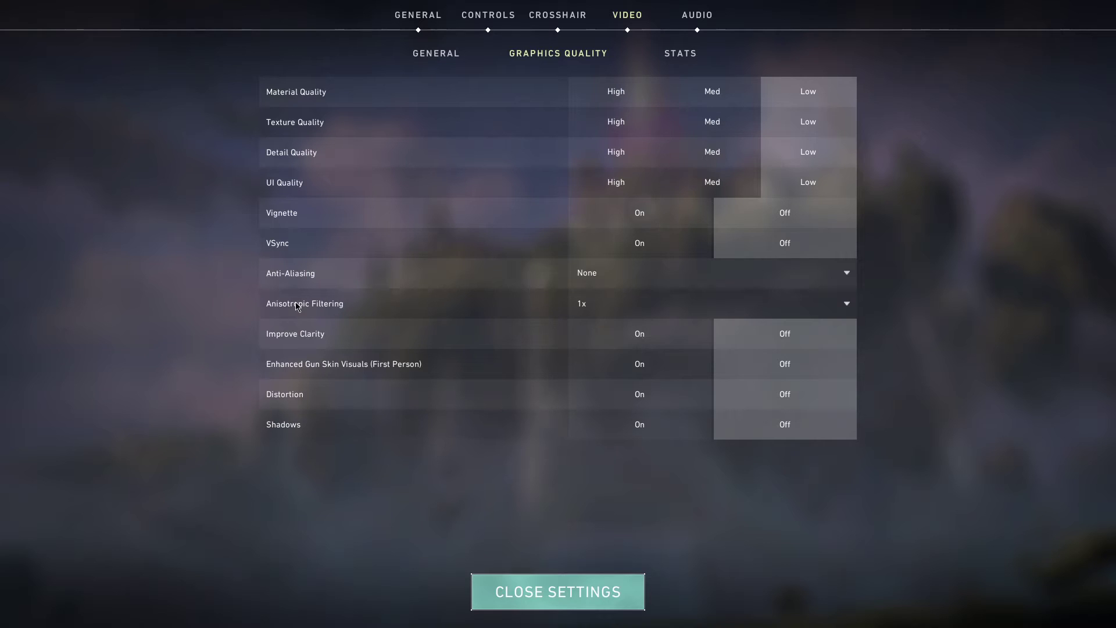
{"action": "mouse_move", "coordinate": [329, 344]}
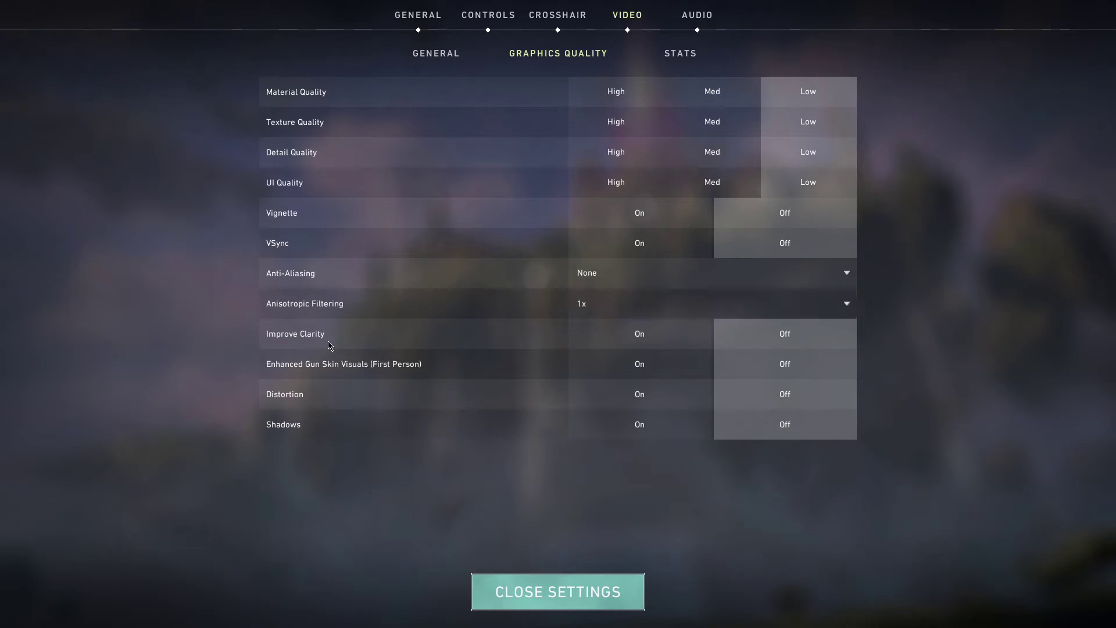
{"action": "mouse_move", "coordinate": [388, 371]}
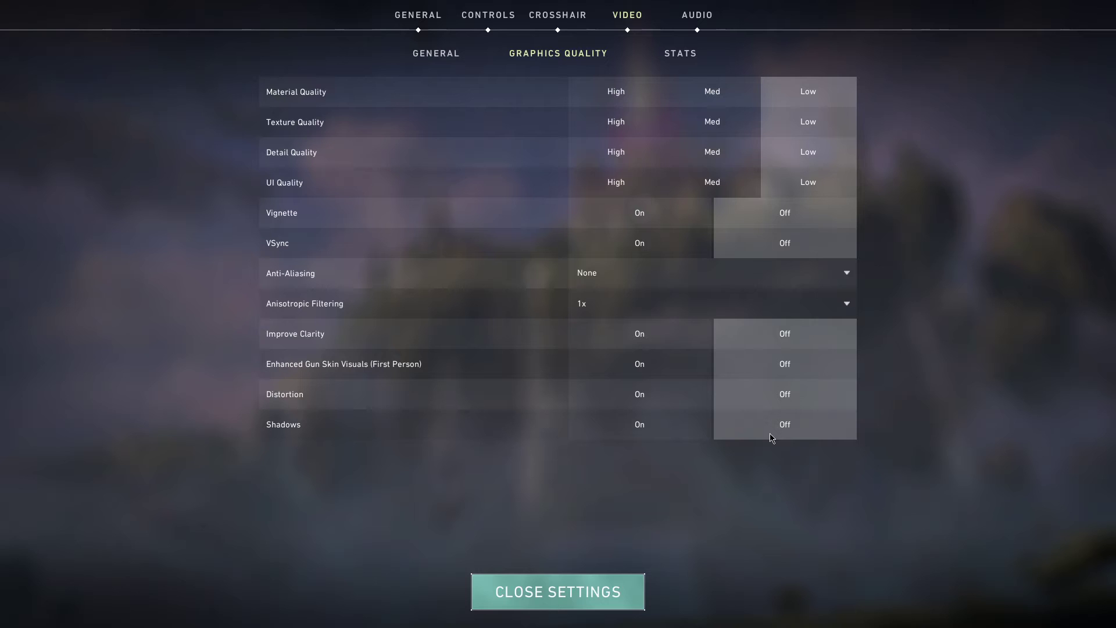
{"action": "mouse_move", "coordinate": [555, 590]}
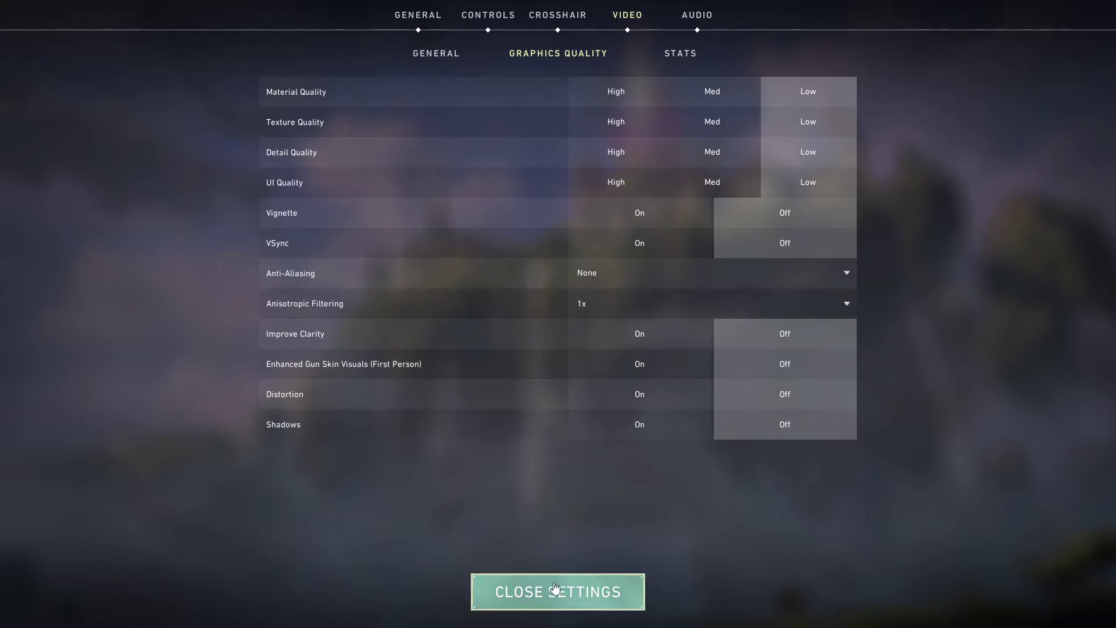
{"action": "left_click", "coordinate": [557, 591]}
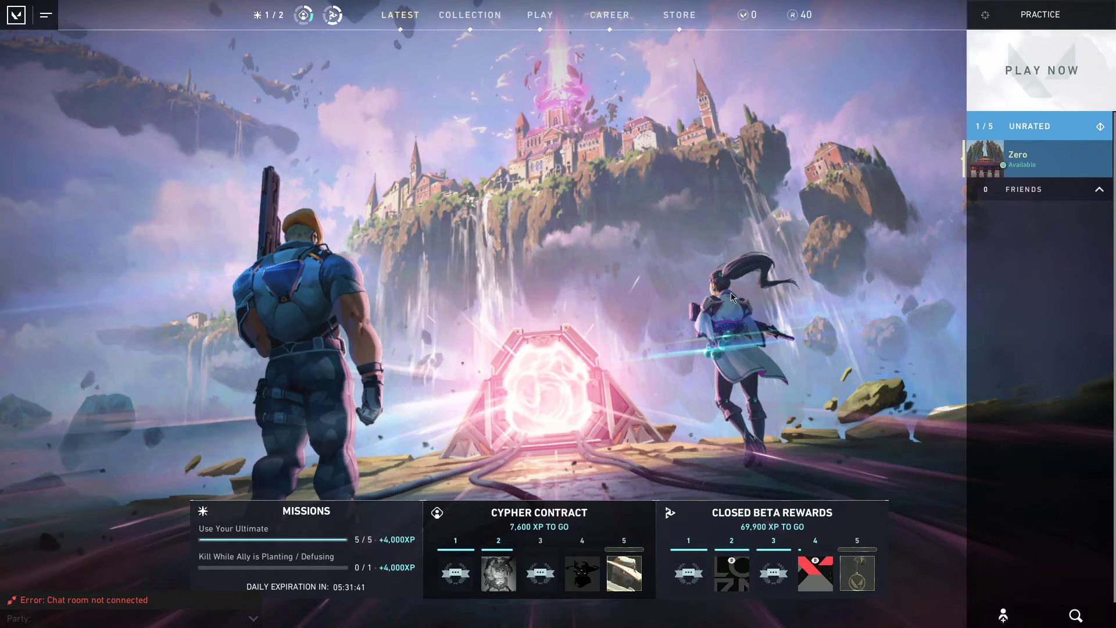
{"action": "mouse_move", "coordinate": [689, 316]}
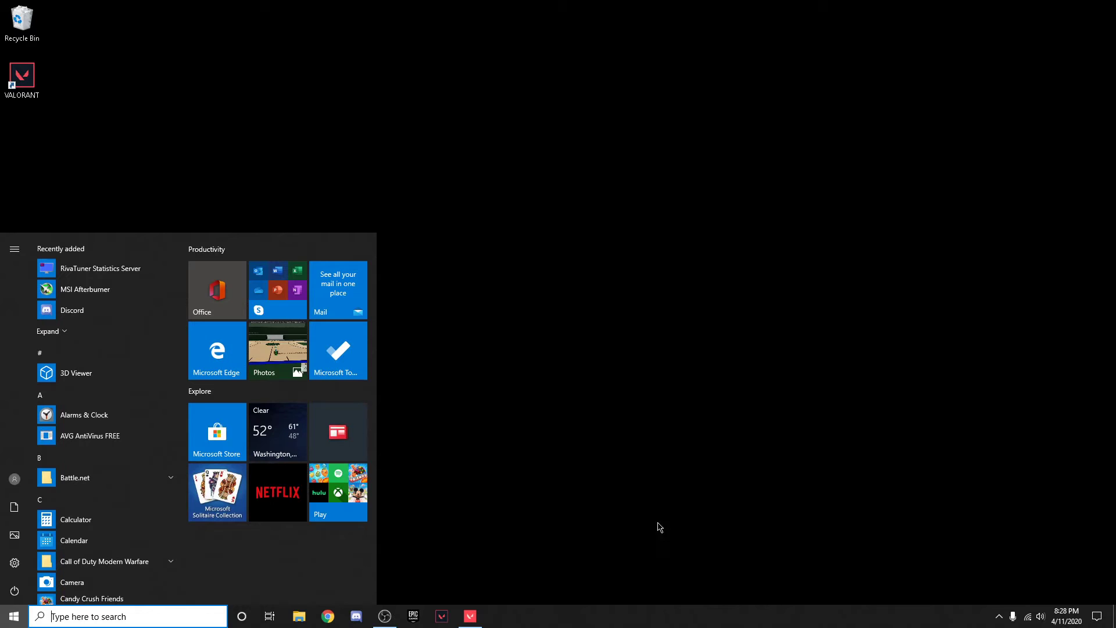
{"action": "mouse_move", "coordinate": [692, 619]}
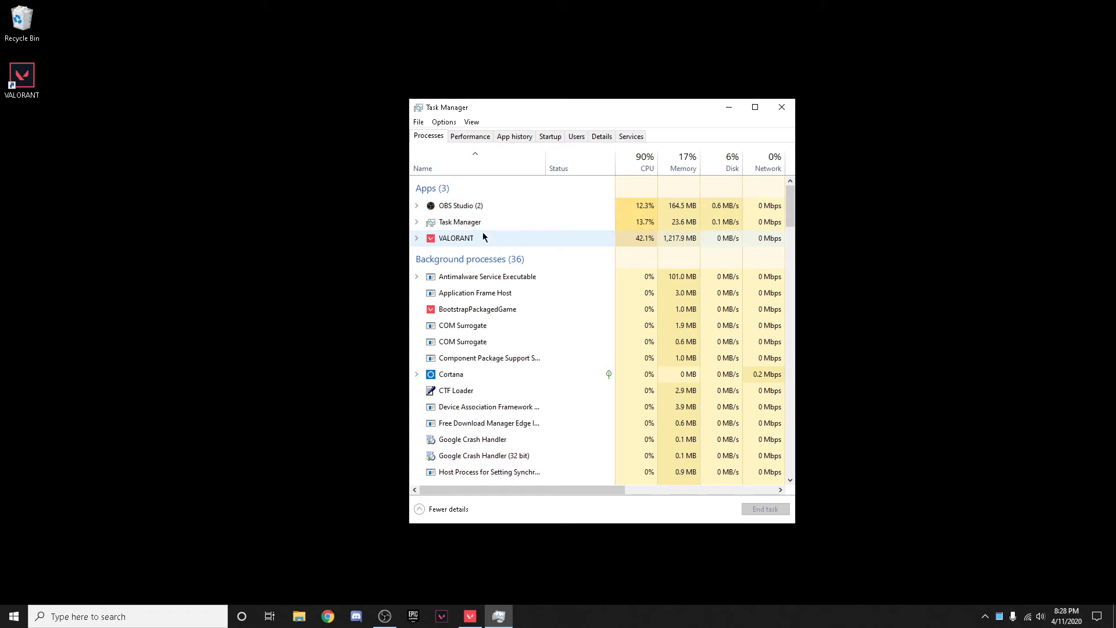
- Jump from the VALORANT app entry to VALORANT-Win64-Shipping.exe on the Details tab
{"action": "right_click", "coordinate": [457, 237]}
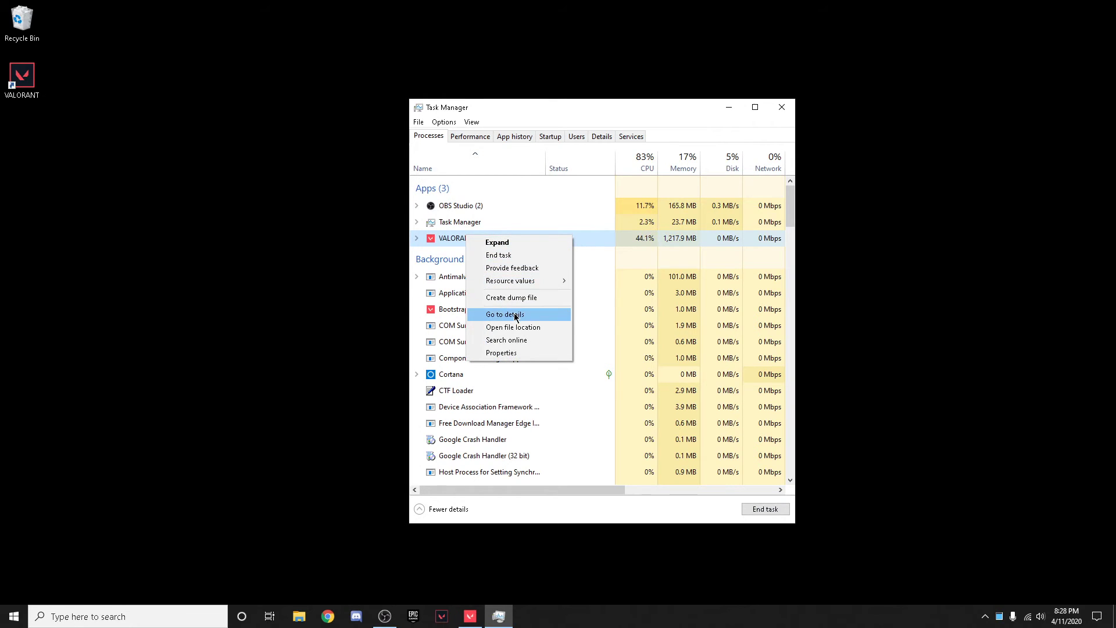
{"action": "left_click", "coordinate": [505, 314]}
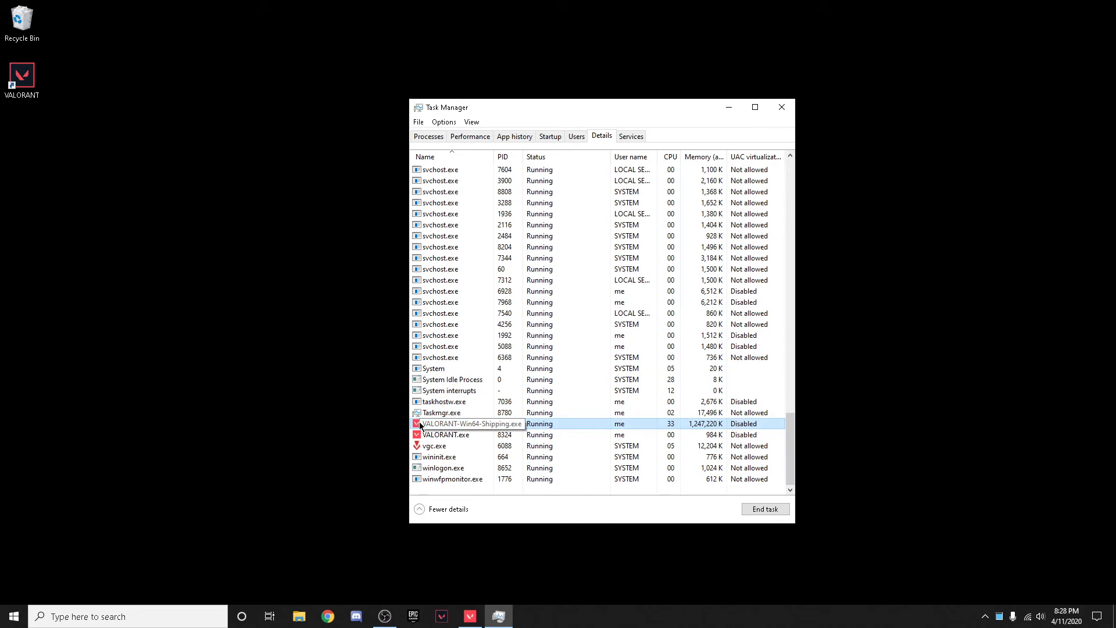
{"action": "right_click", "coordinate": [467, 423]}
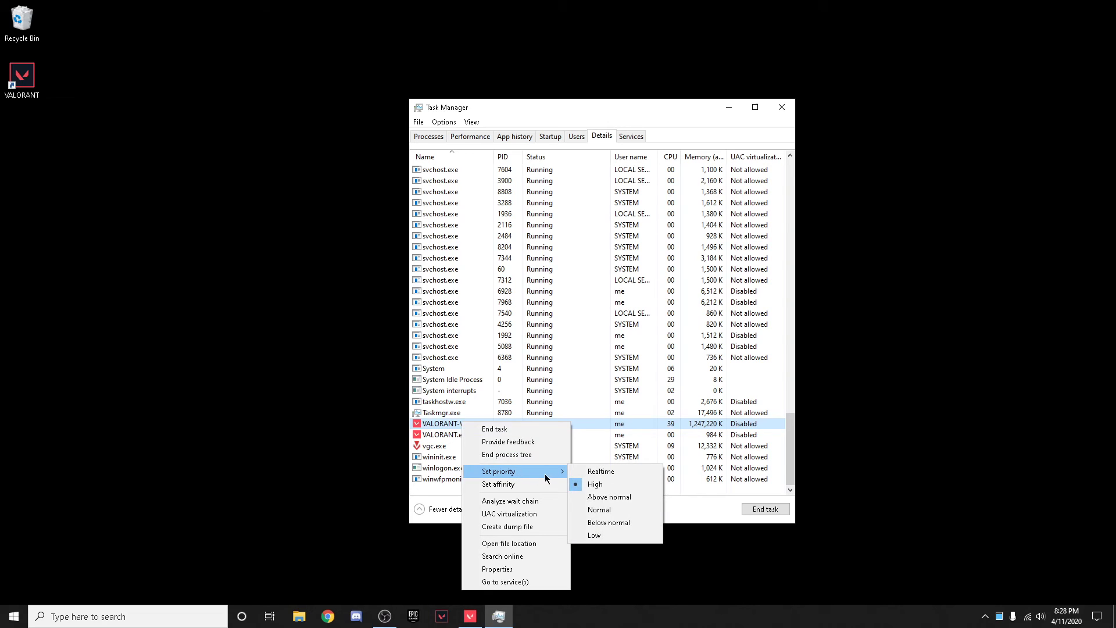
- Set VALORANT-Win64-Shipping.exe priority to High and close Task Manager
{"action": "left_click", "coordinate": [595, 483]}
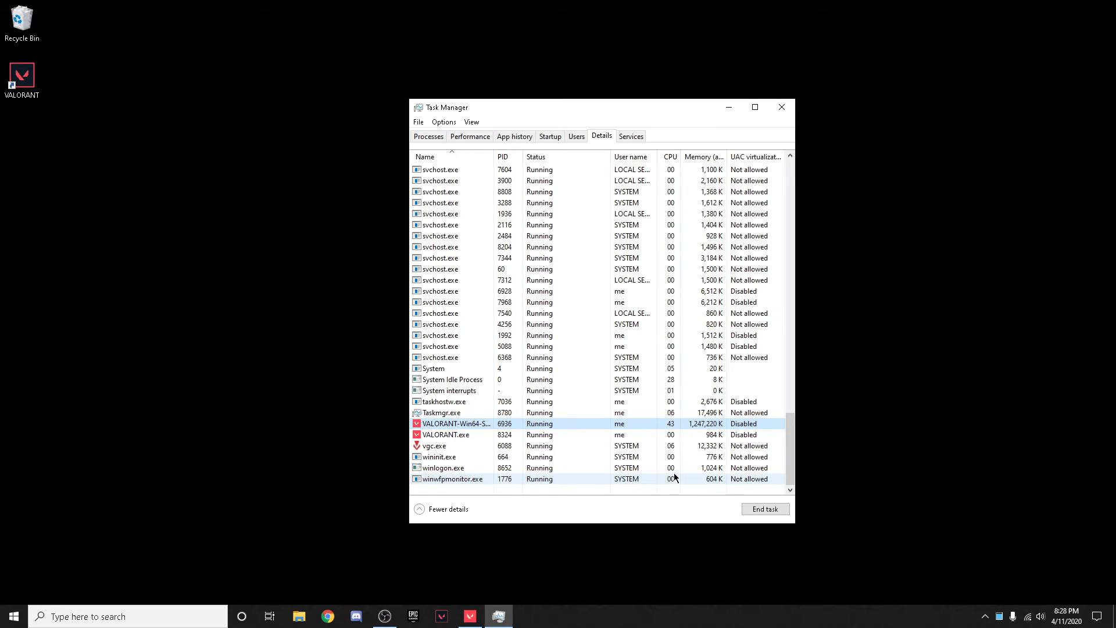
{"action": "mouse_move", "coordinate": [728, 232]}
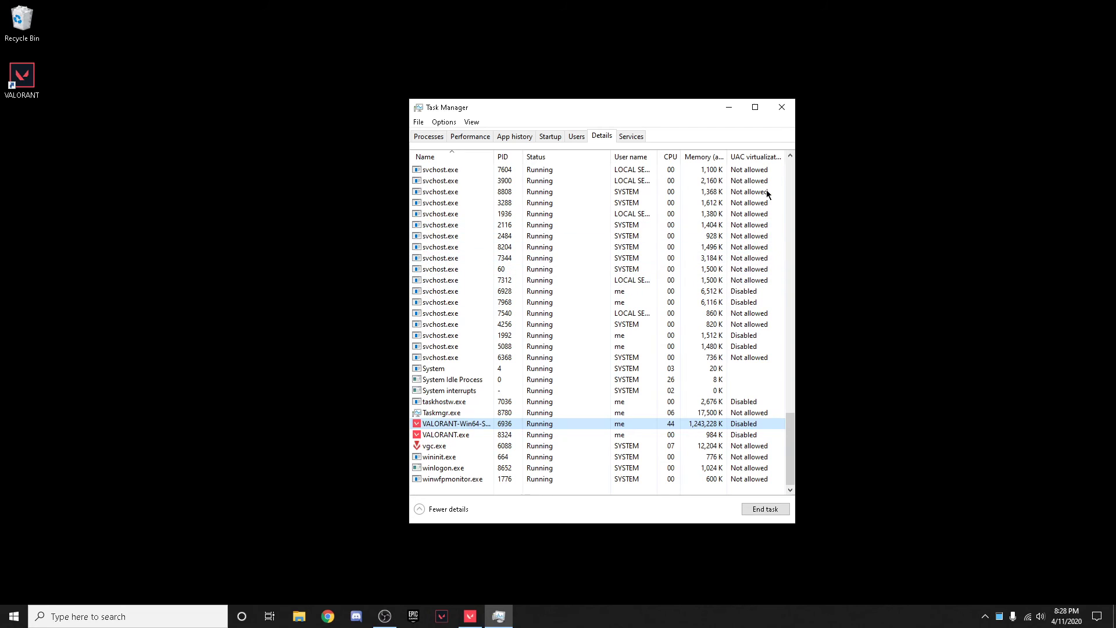
{"action": "left_click", "coordinate": [782, 107]}
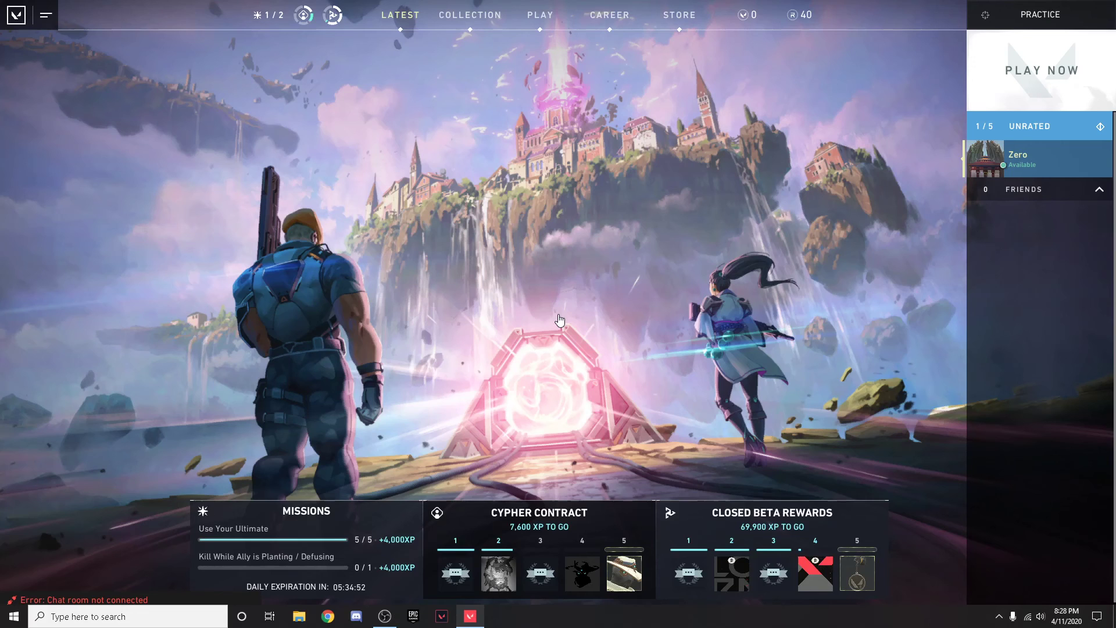
{"action": "mouse_move", "coordinate": [530, 564]}
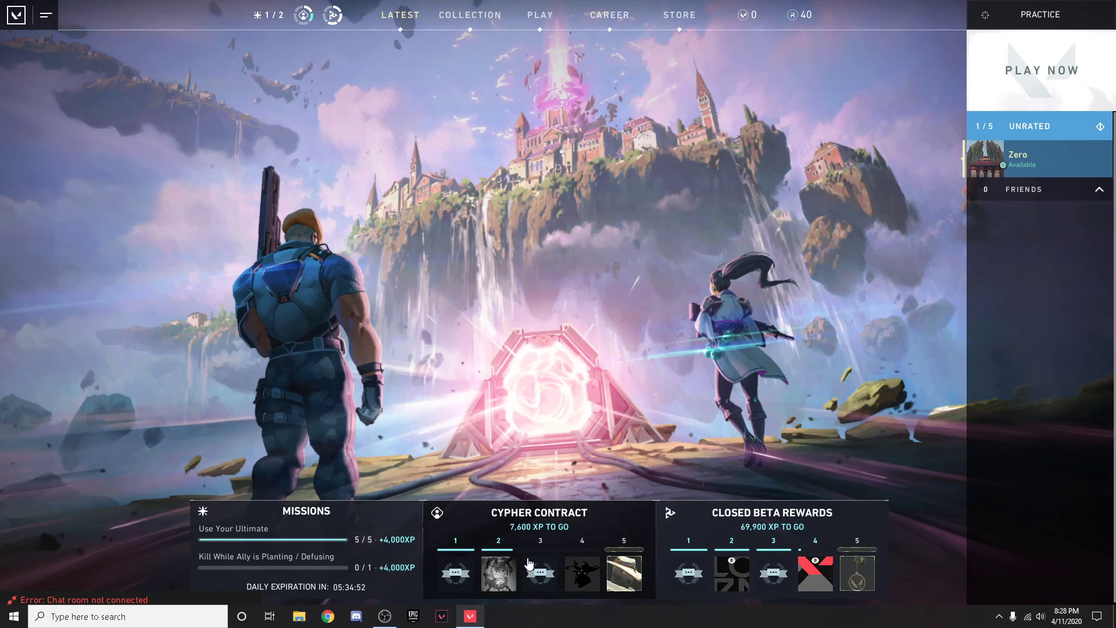